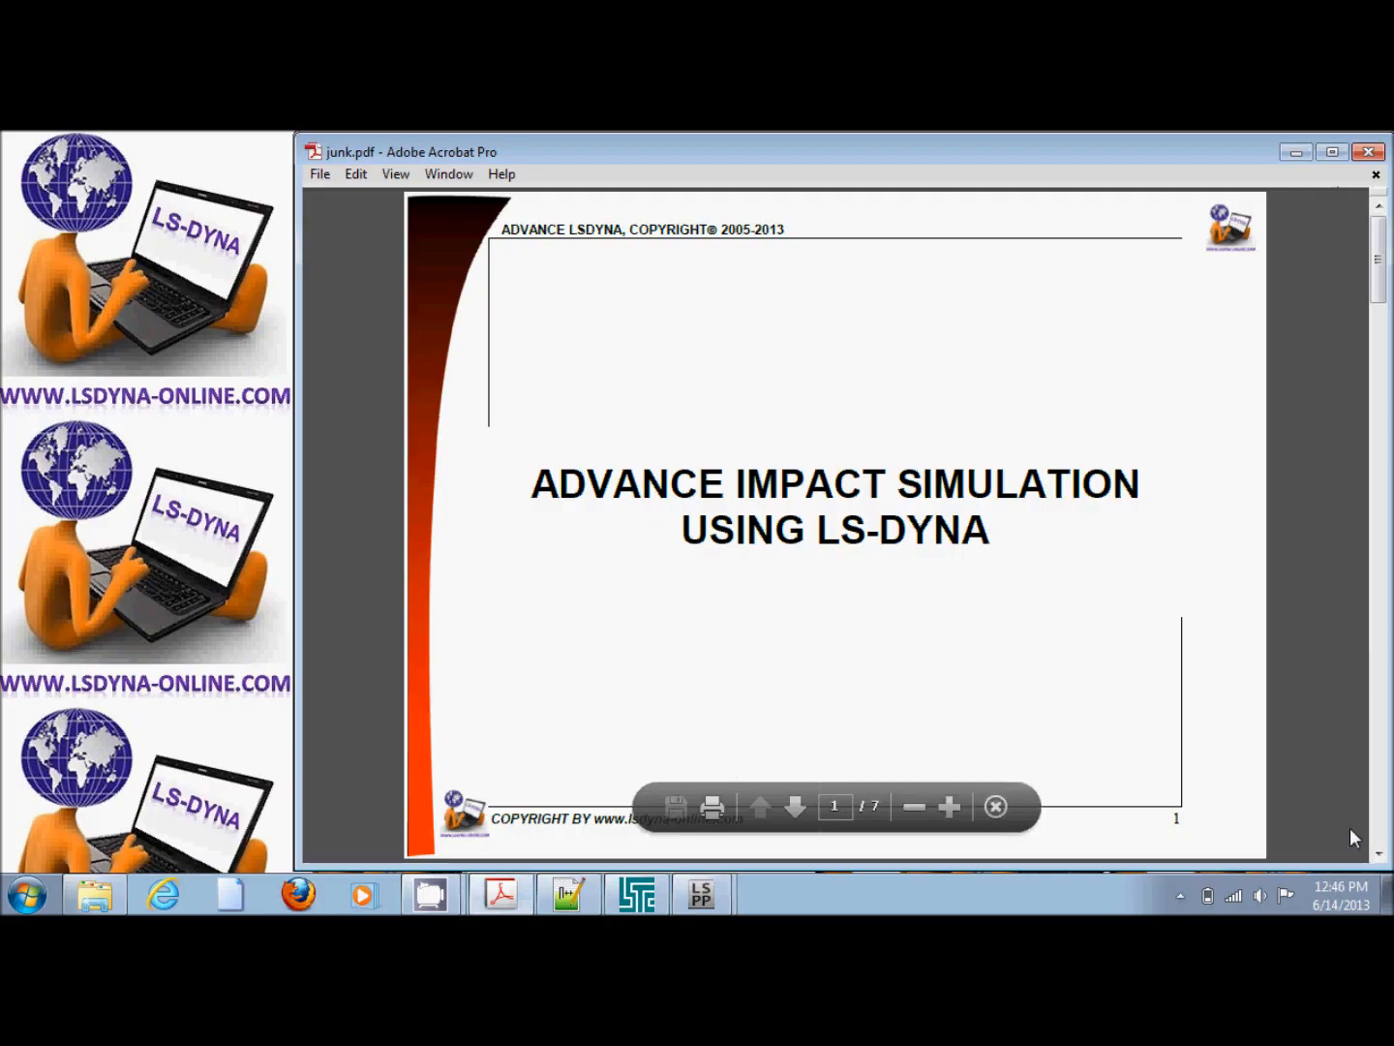
pyautogui.moveTo(1354, 838)
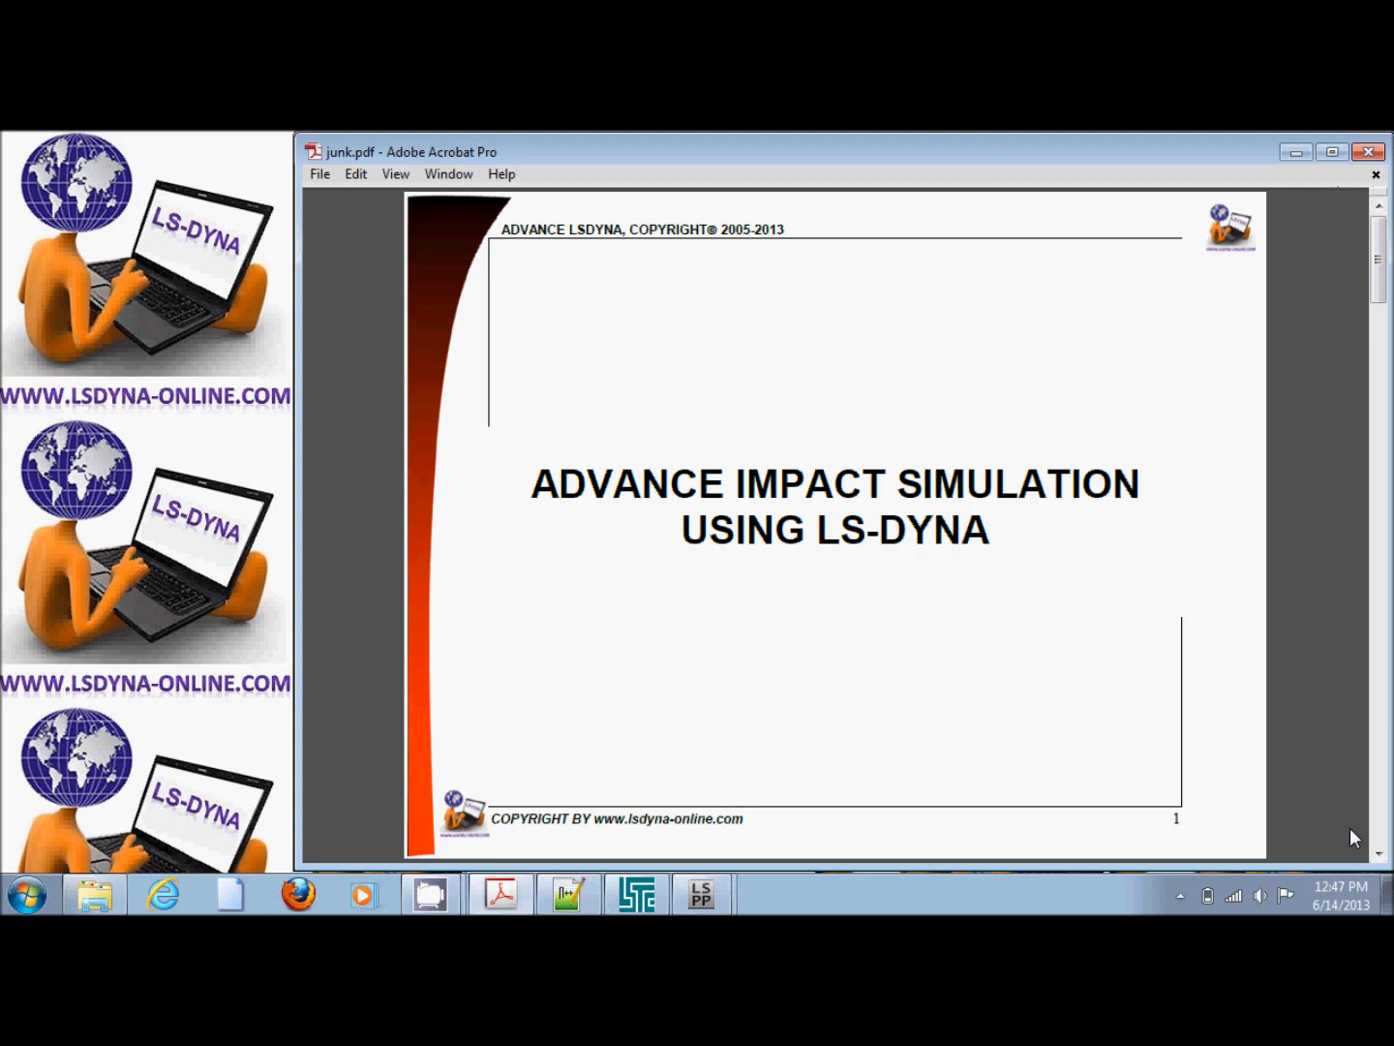
# Scroll to page 2, the Quasi Static Simulation & Stress Initialization slide
pyautogui.scroll(-3)
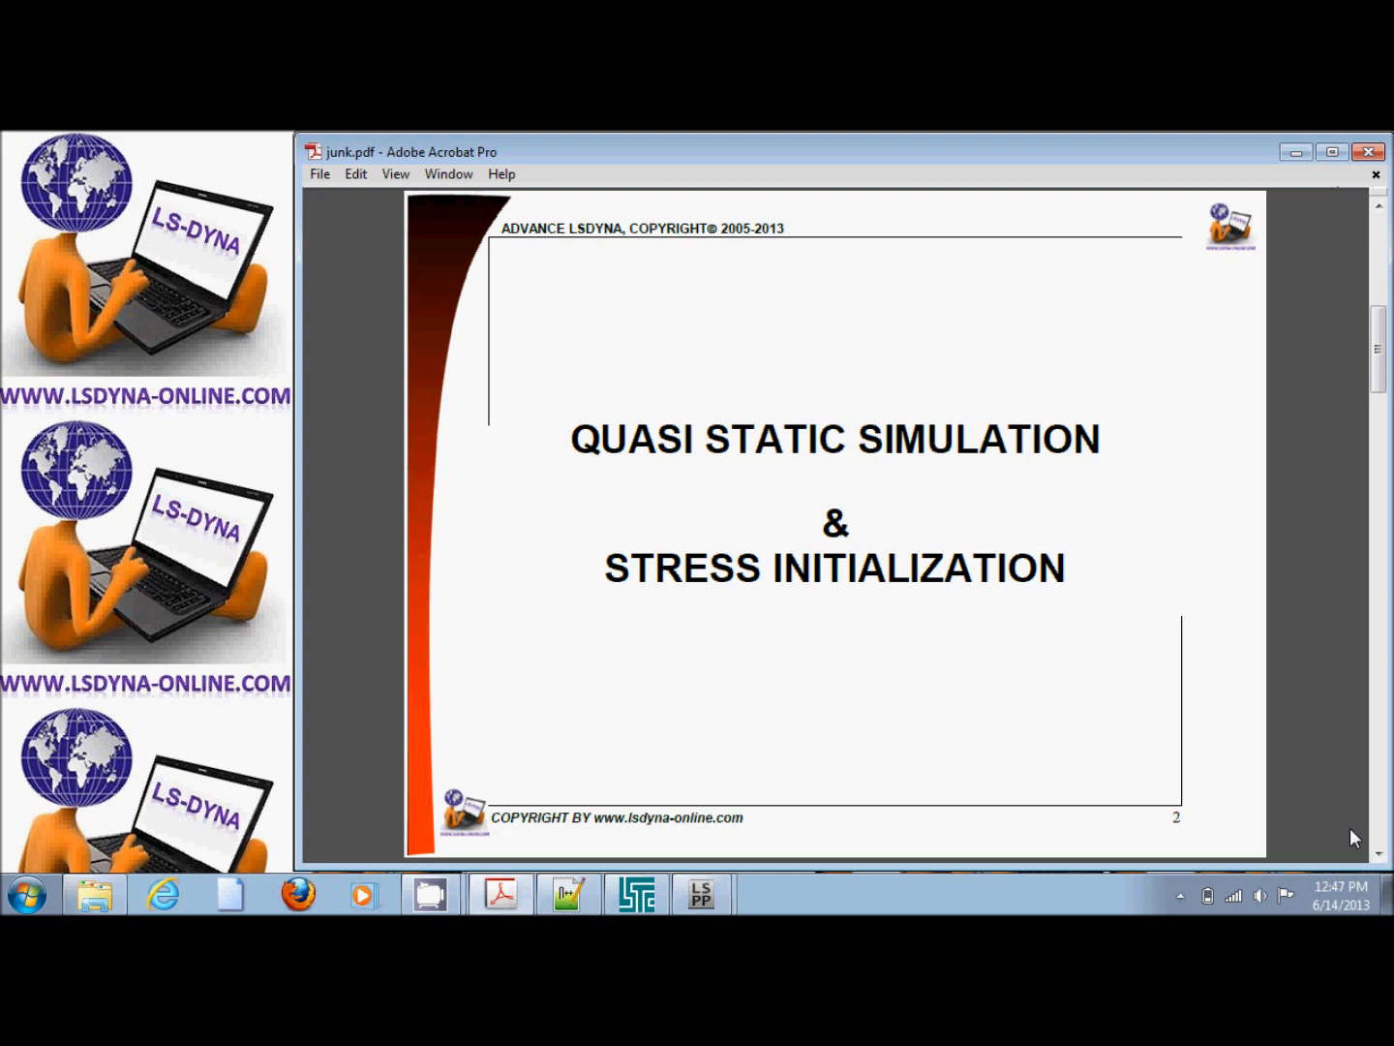
# Scroll to page 3, showing the three quasi-static pre-loading methods
pyautogui.scroll(-3)
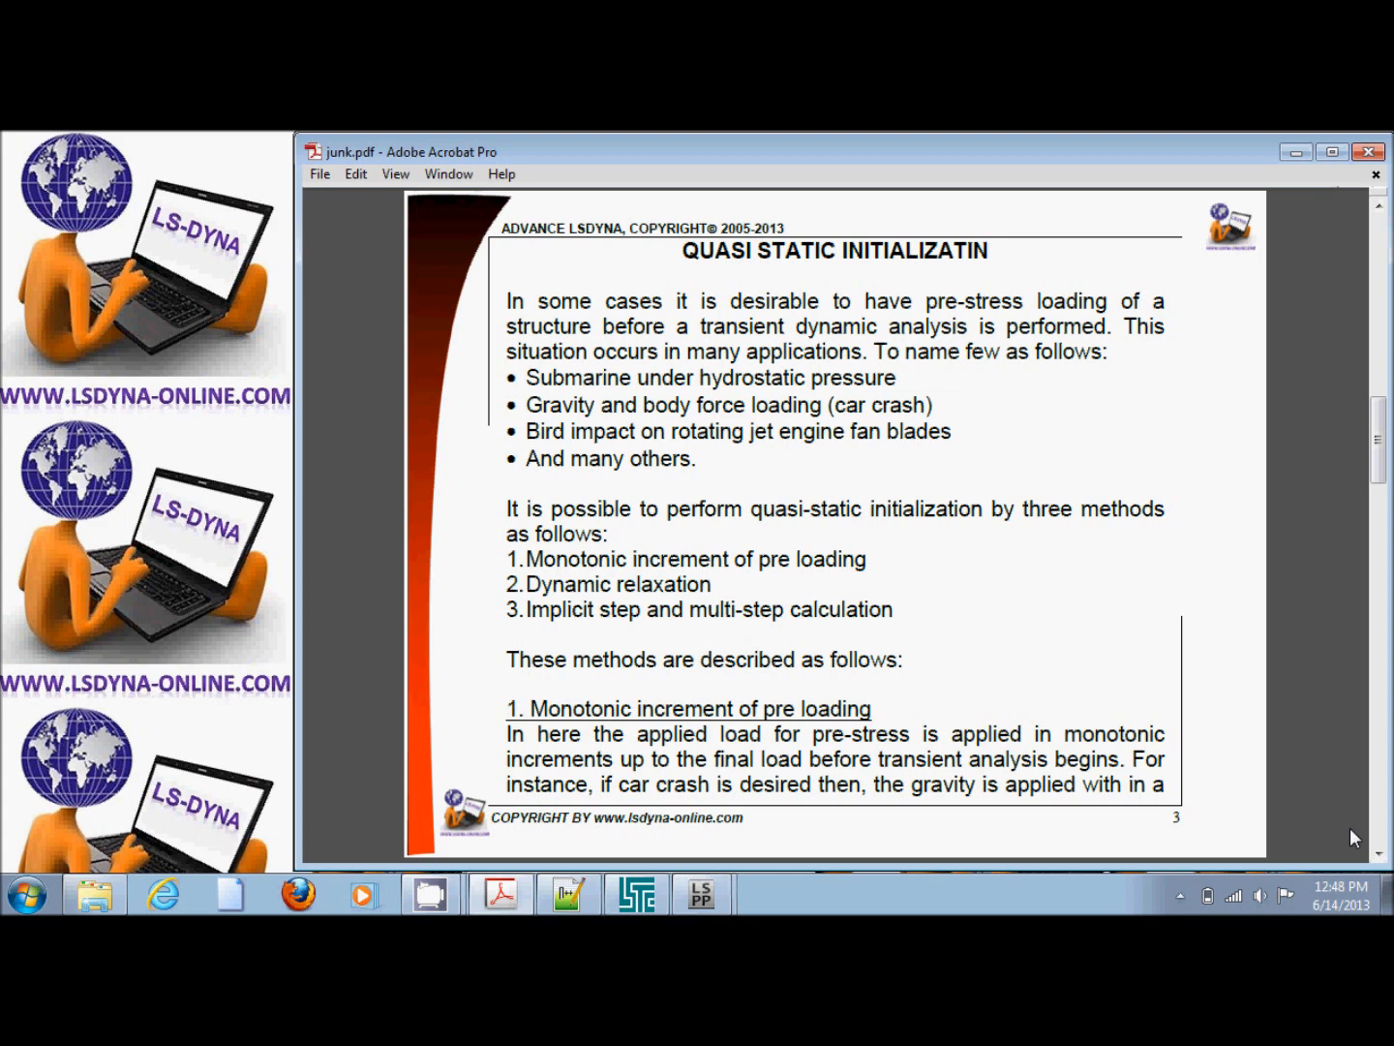
pyautogui.scroll(-3)
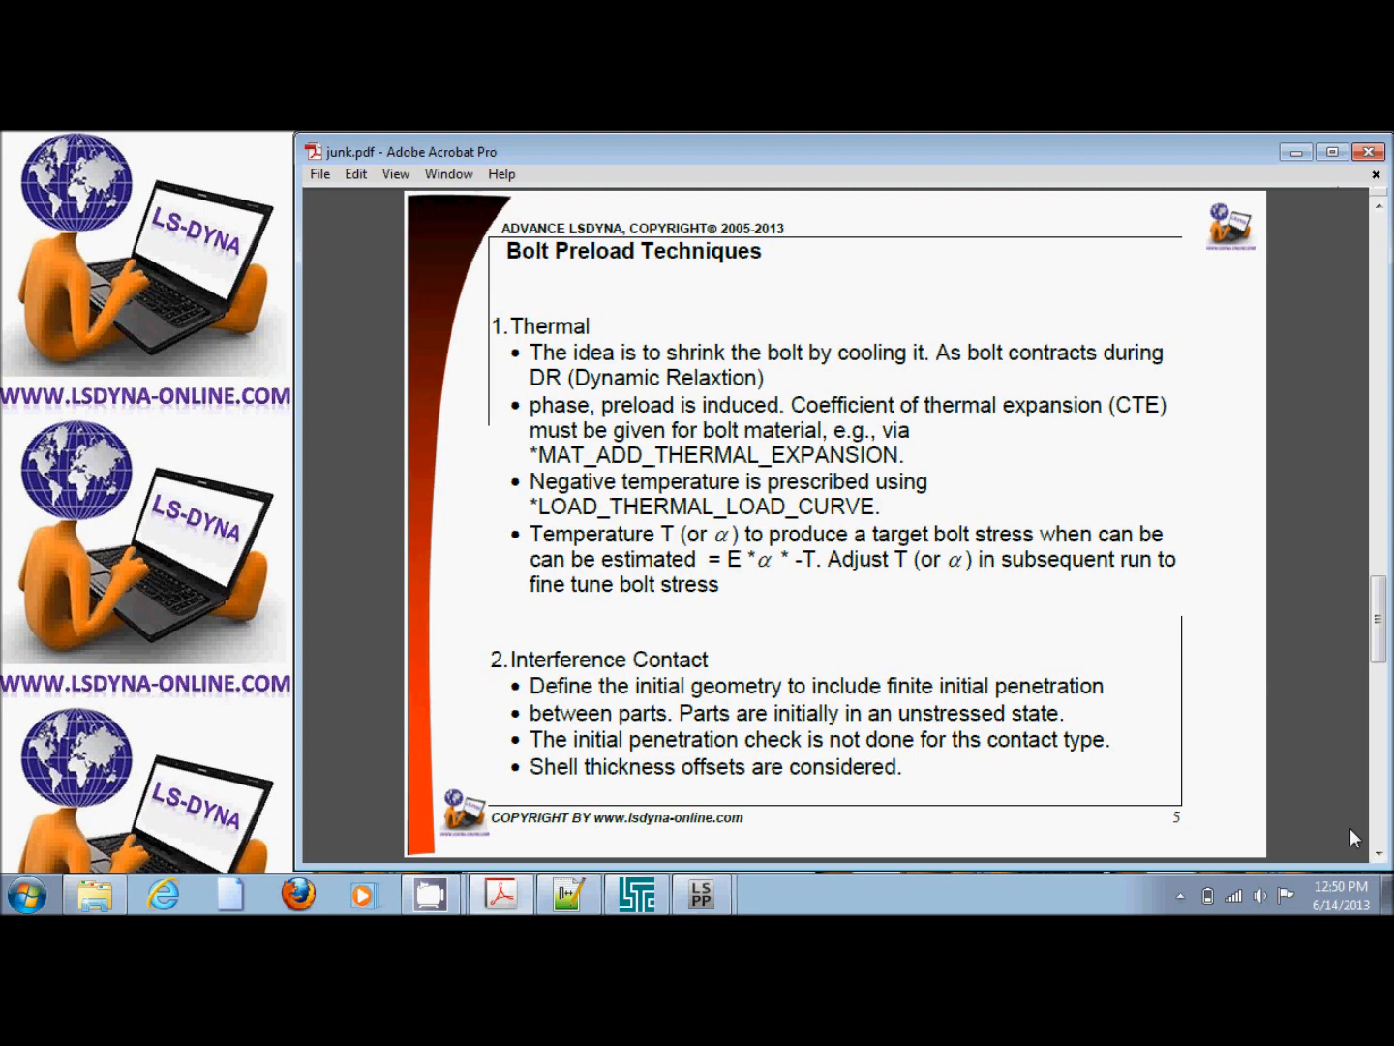
# Scroll through the Bolt Preload Techniques slide toward page 5
pyautogui.scroll(-3)
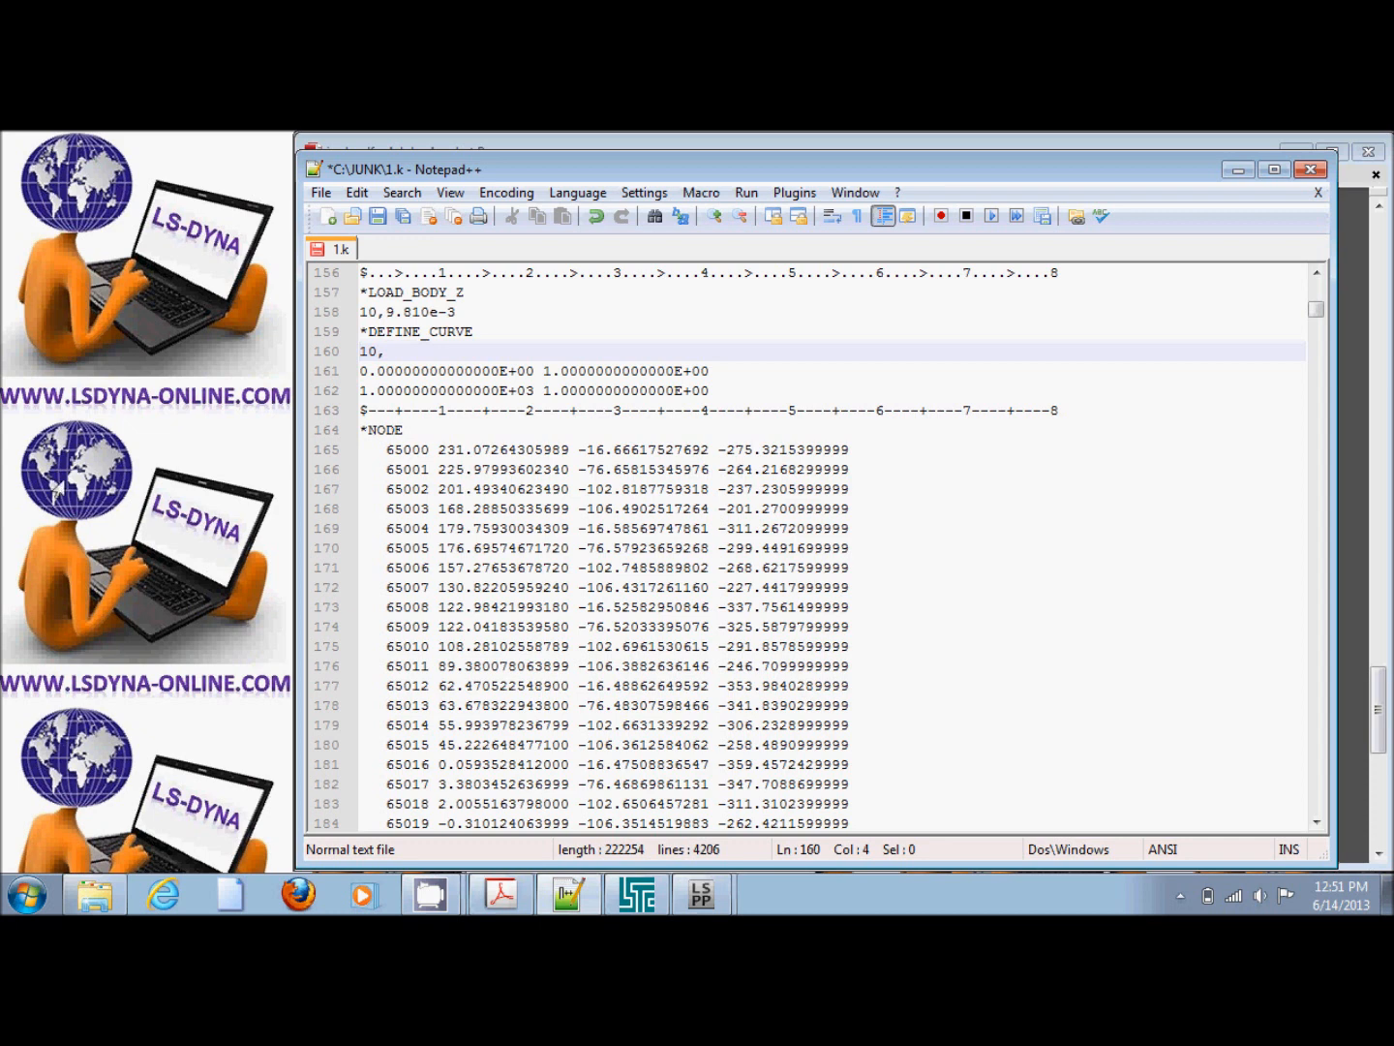
pyautogui.click(464, 291)
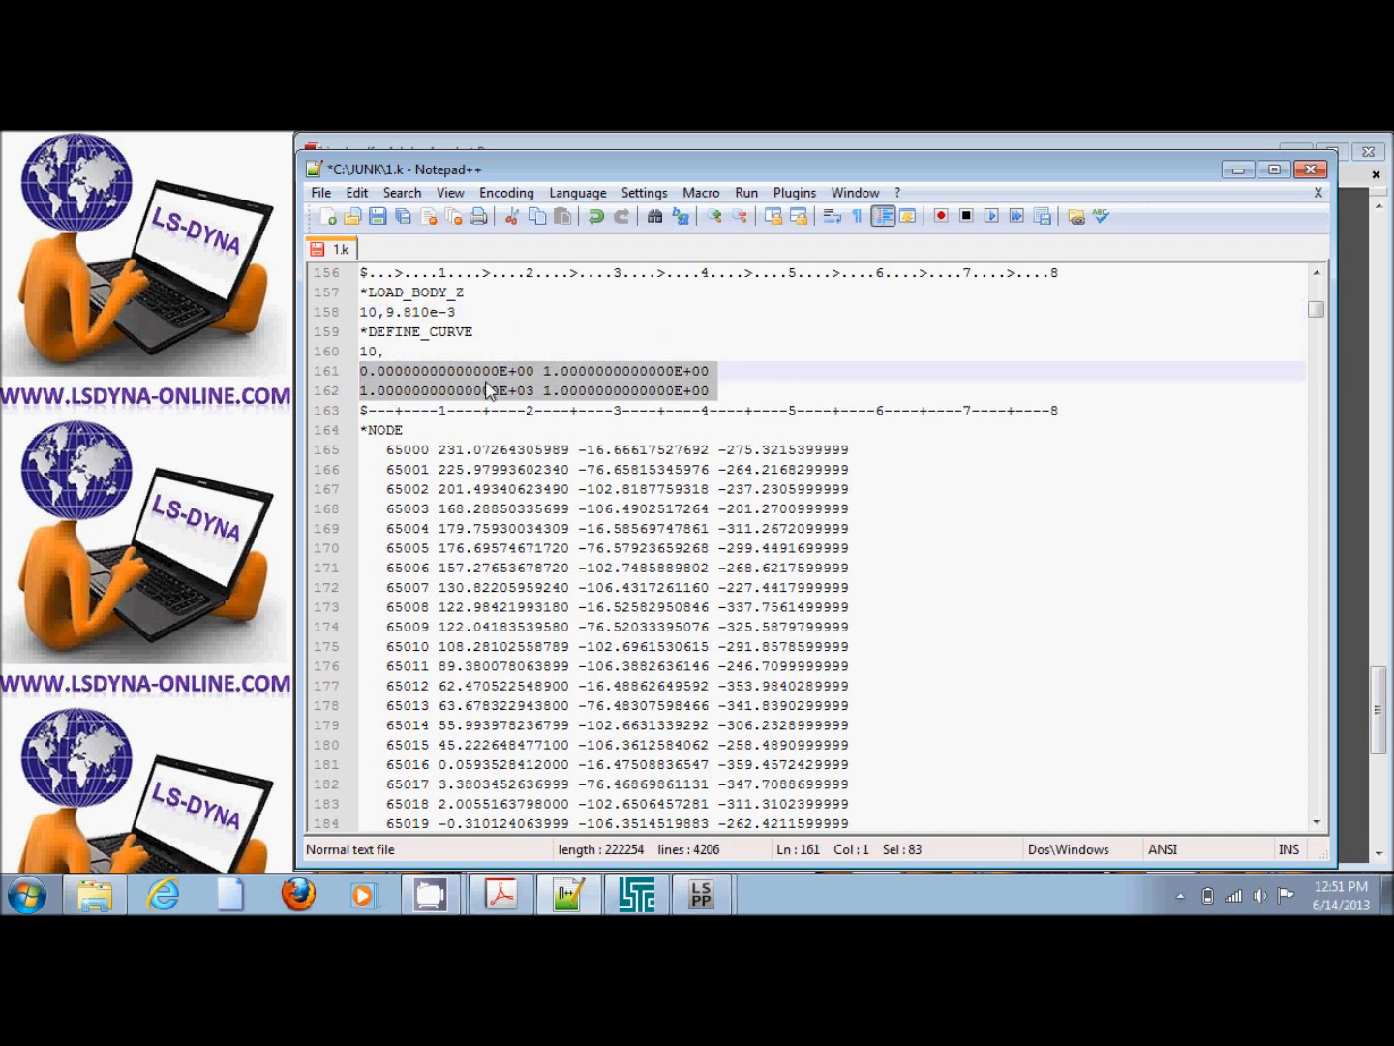
pyautogui.moveTo(516, 385)
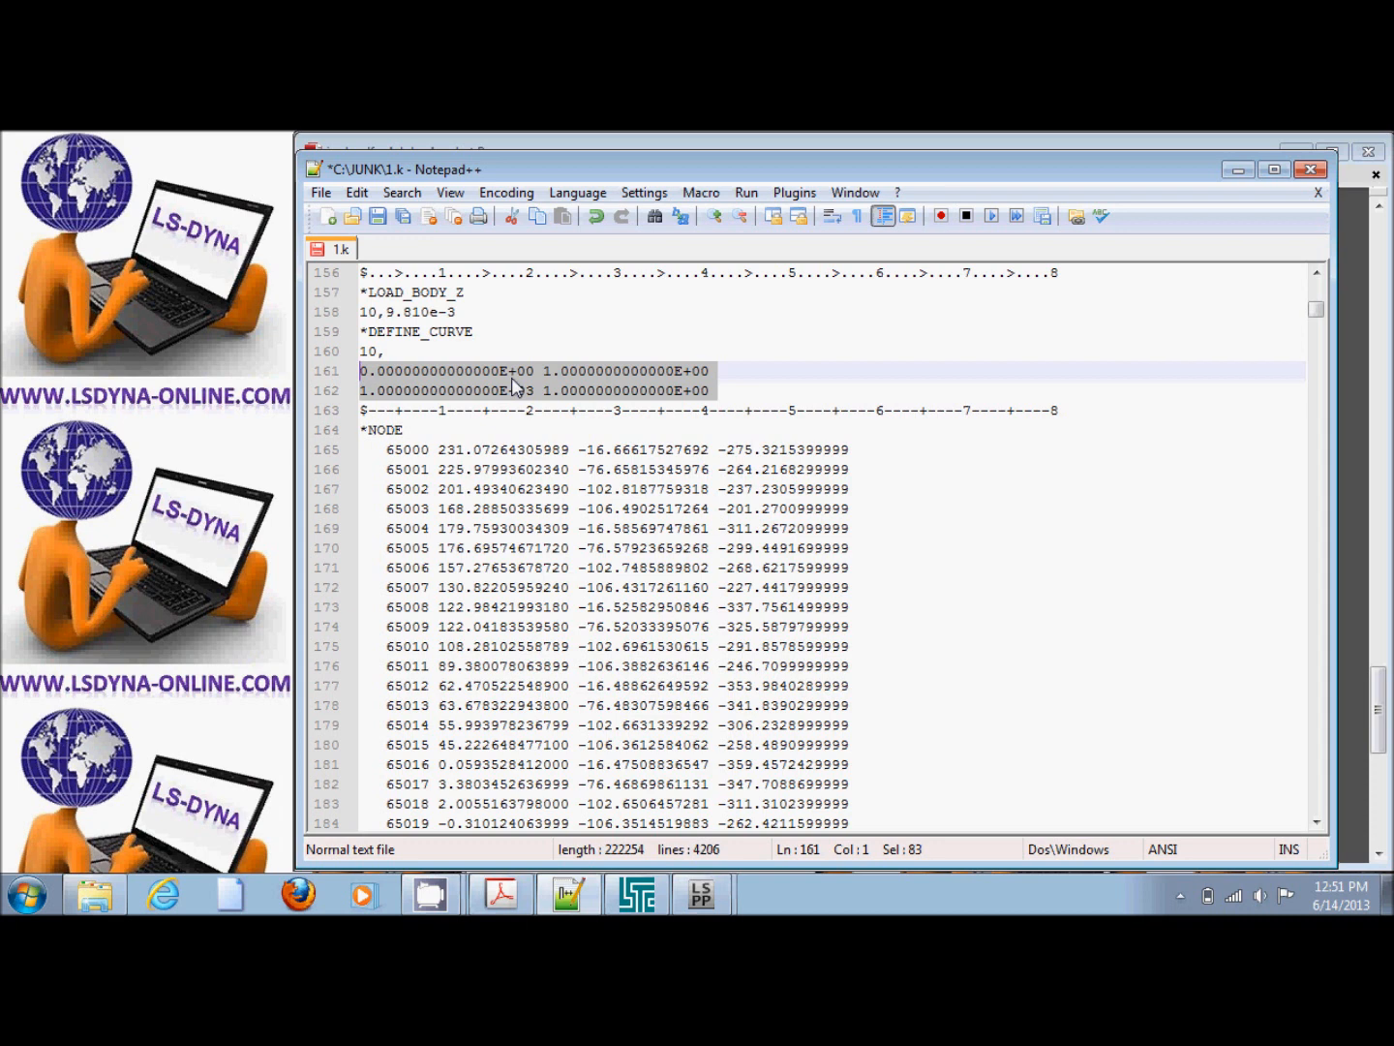
pyautogui.click(388, 350)
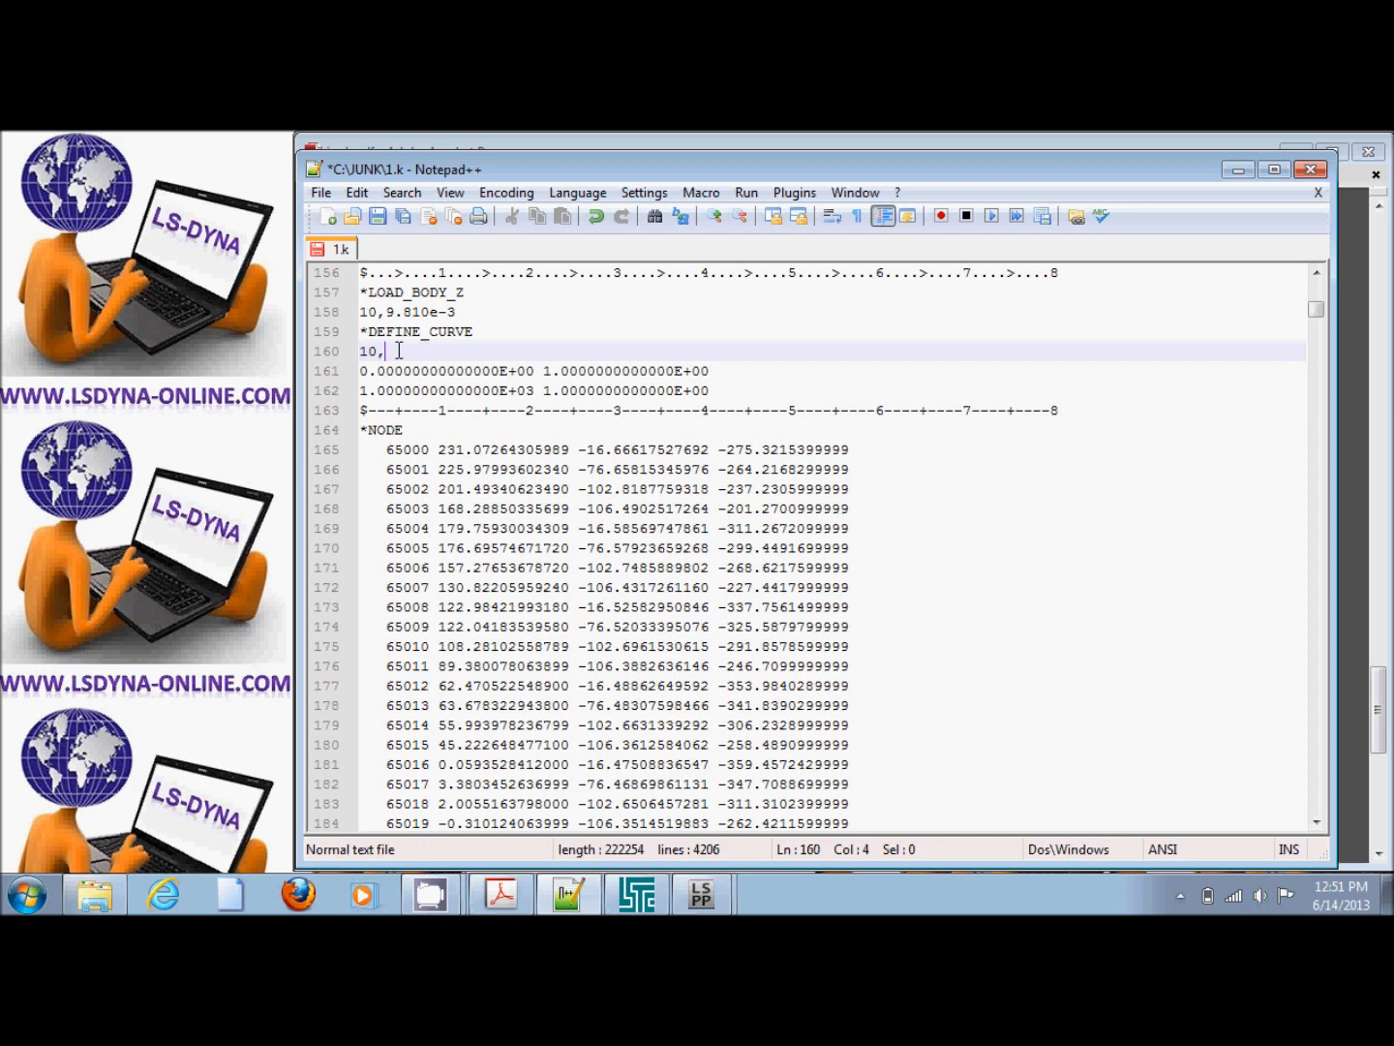
# Enter 2 after "10," so the DEFINE_CURVE header line reads 10,2
pyautogui.write('2')
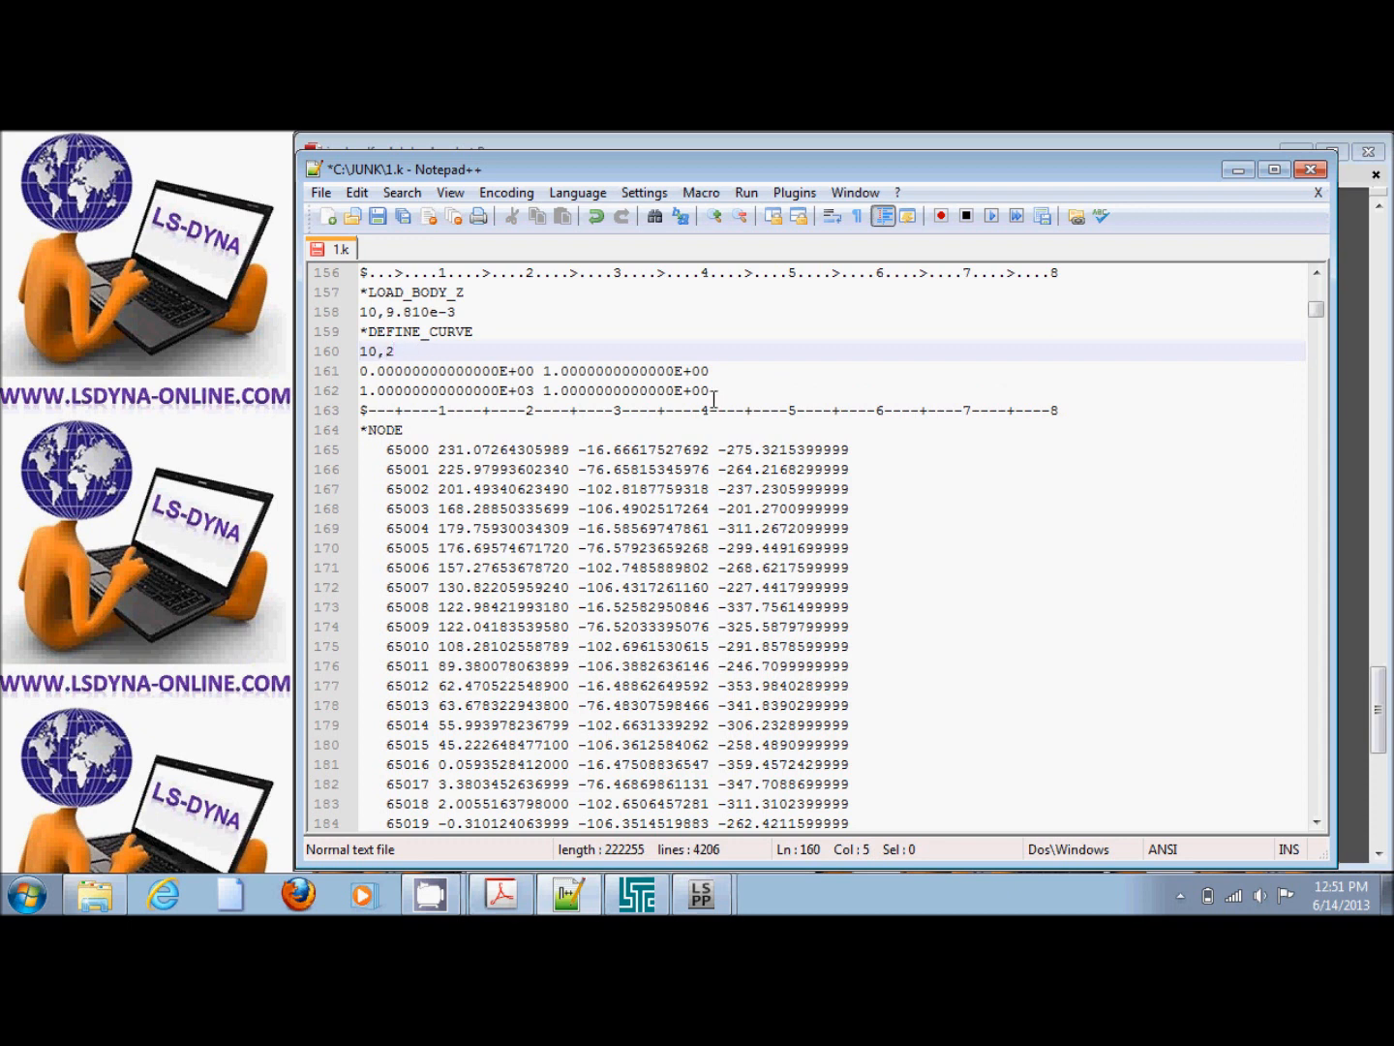
pyautogui.moveTo(825, 427)
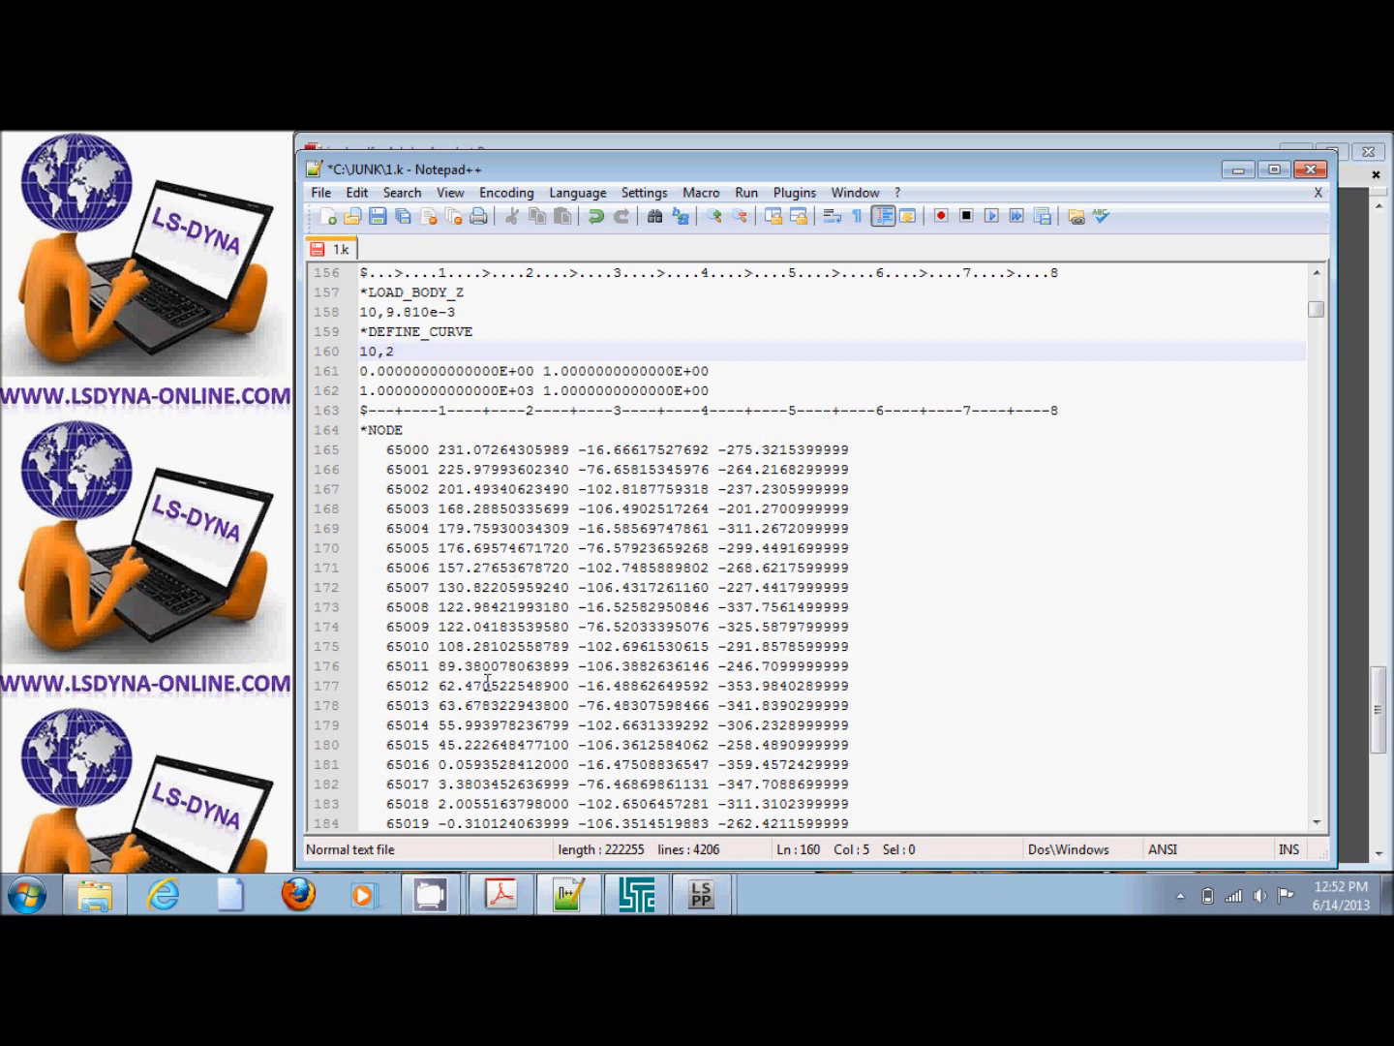
# Wait for the LS-DYNA console to report normal termination after 5060 cycles
pyautogui.click(635, 892)
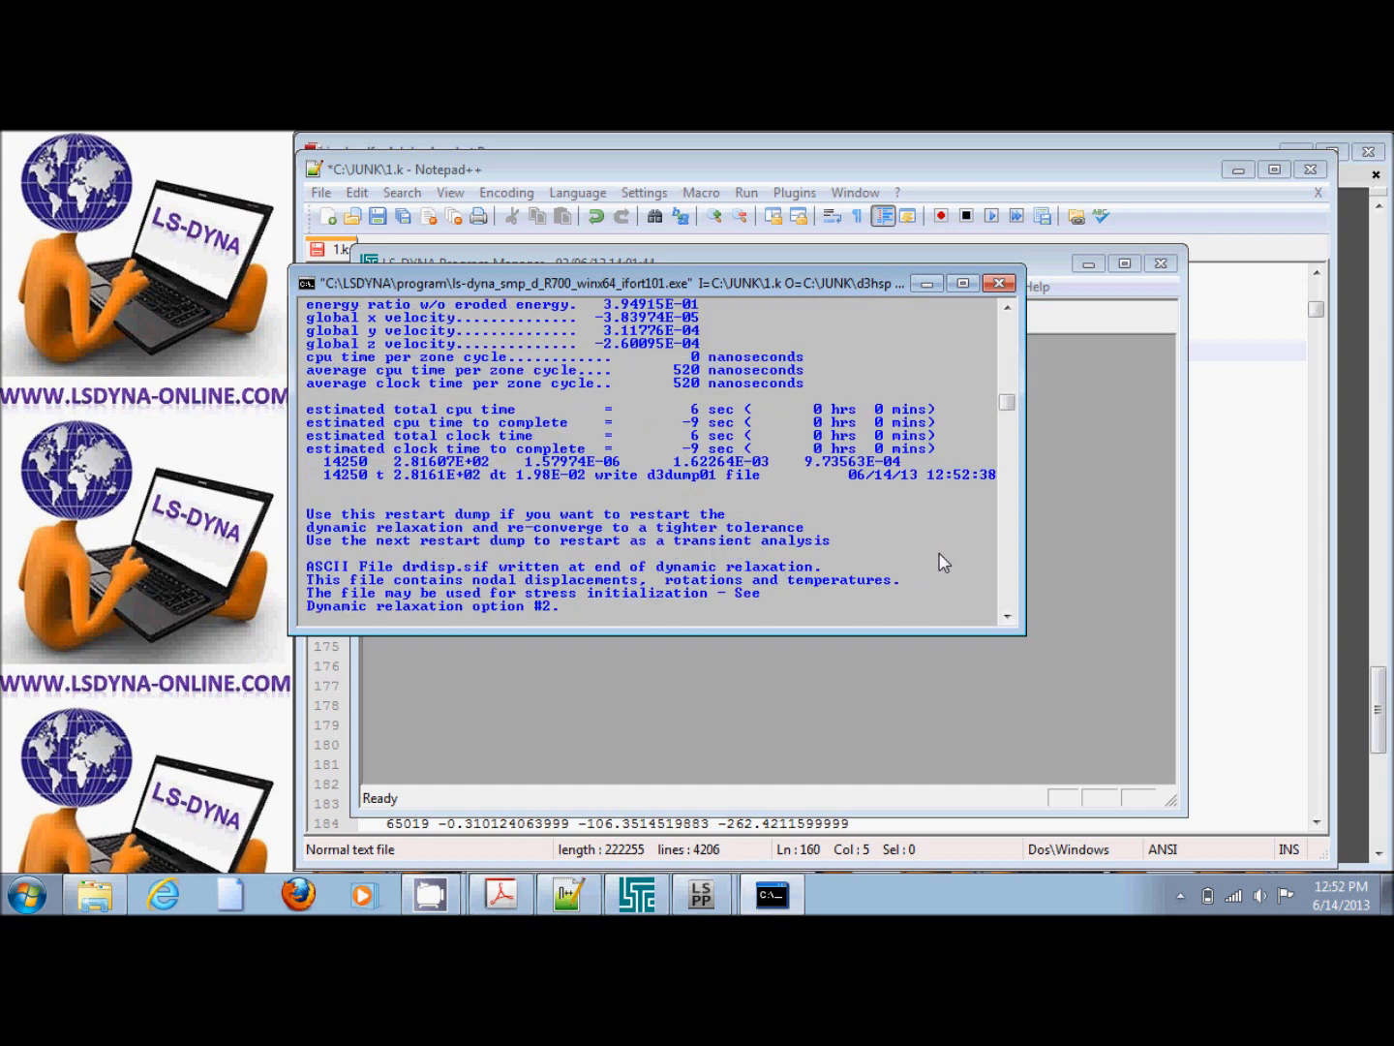
pyautogui.scroll(-3)
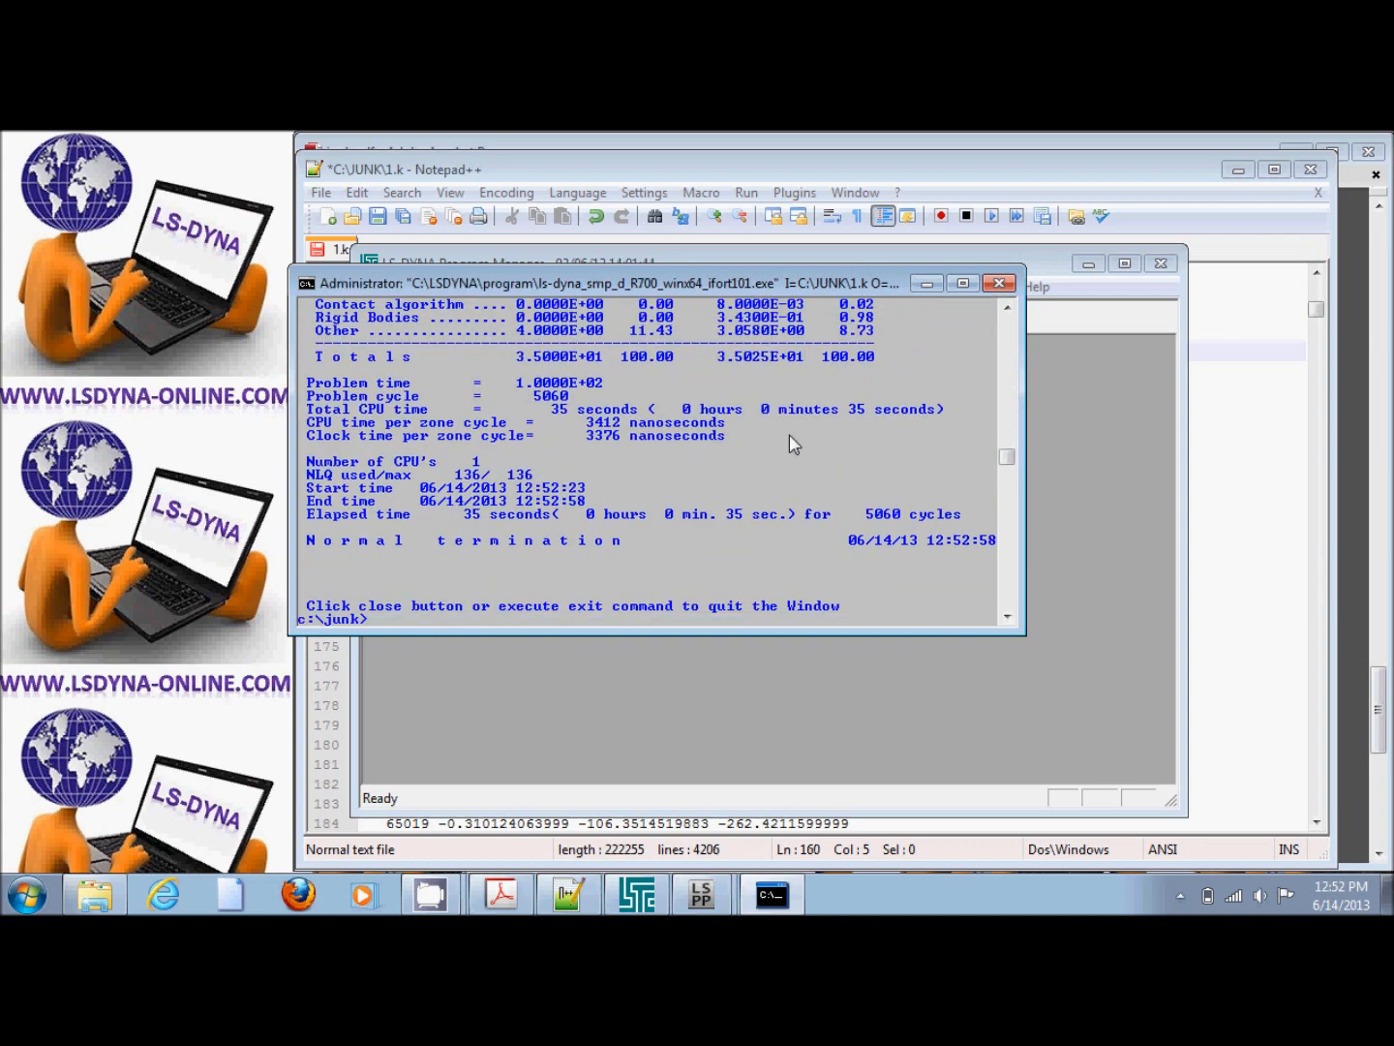
pyautogui.moveTo(589, 564)
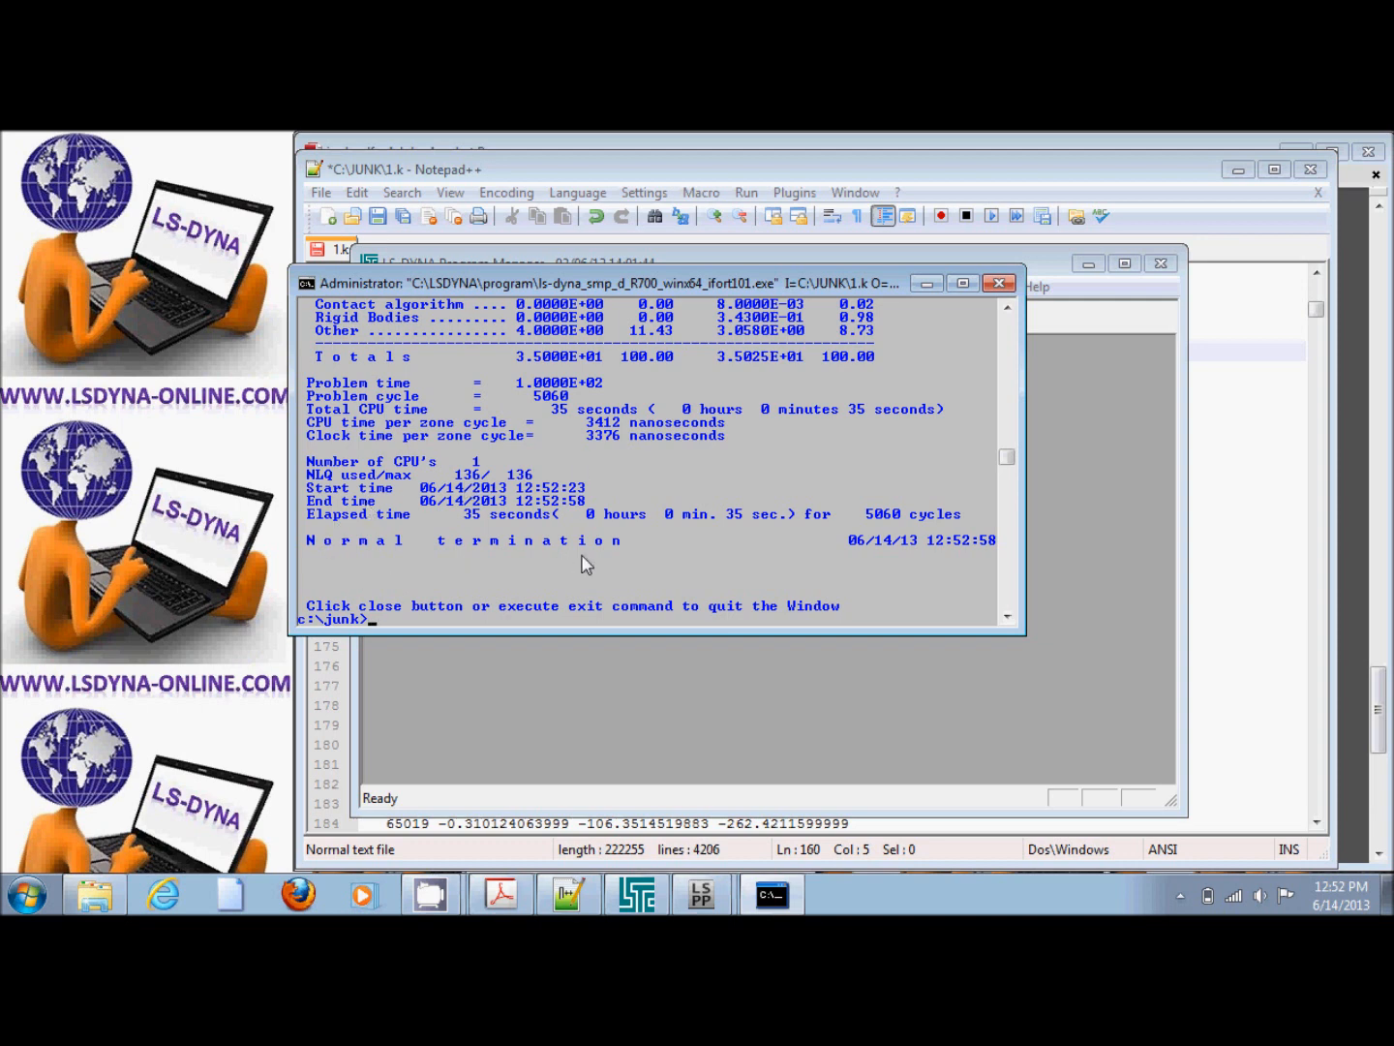
pyautogui.moveTo(721, 862)
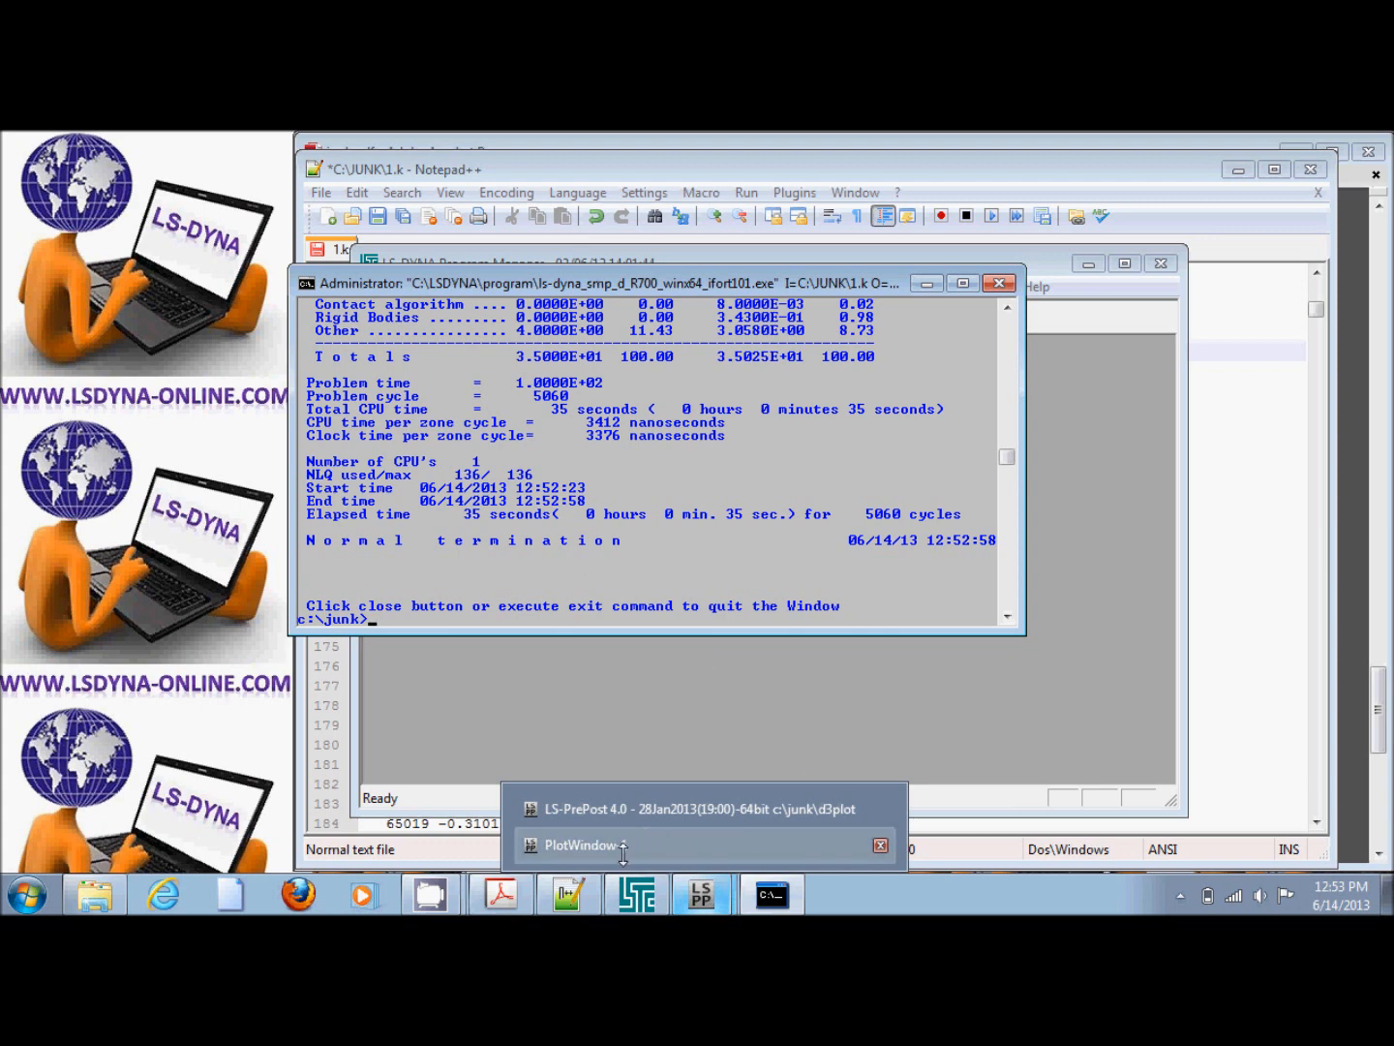
# Show the PlotWindow-1 Wall1 normal force versus time plot over the editor
pyautogui.click(579, 846)
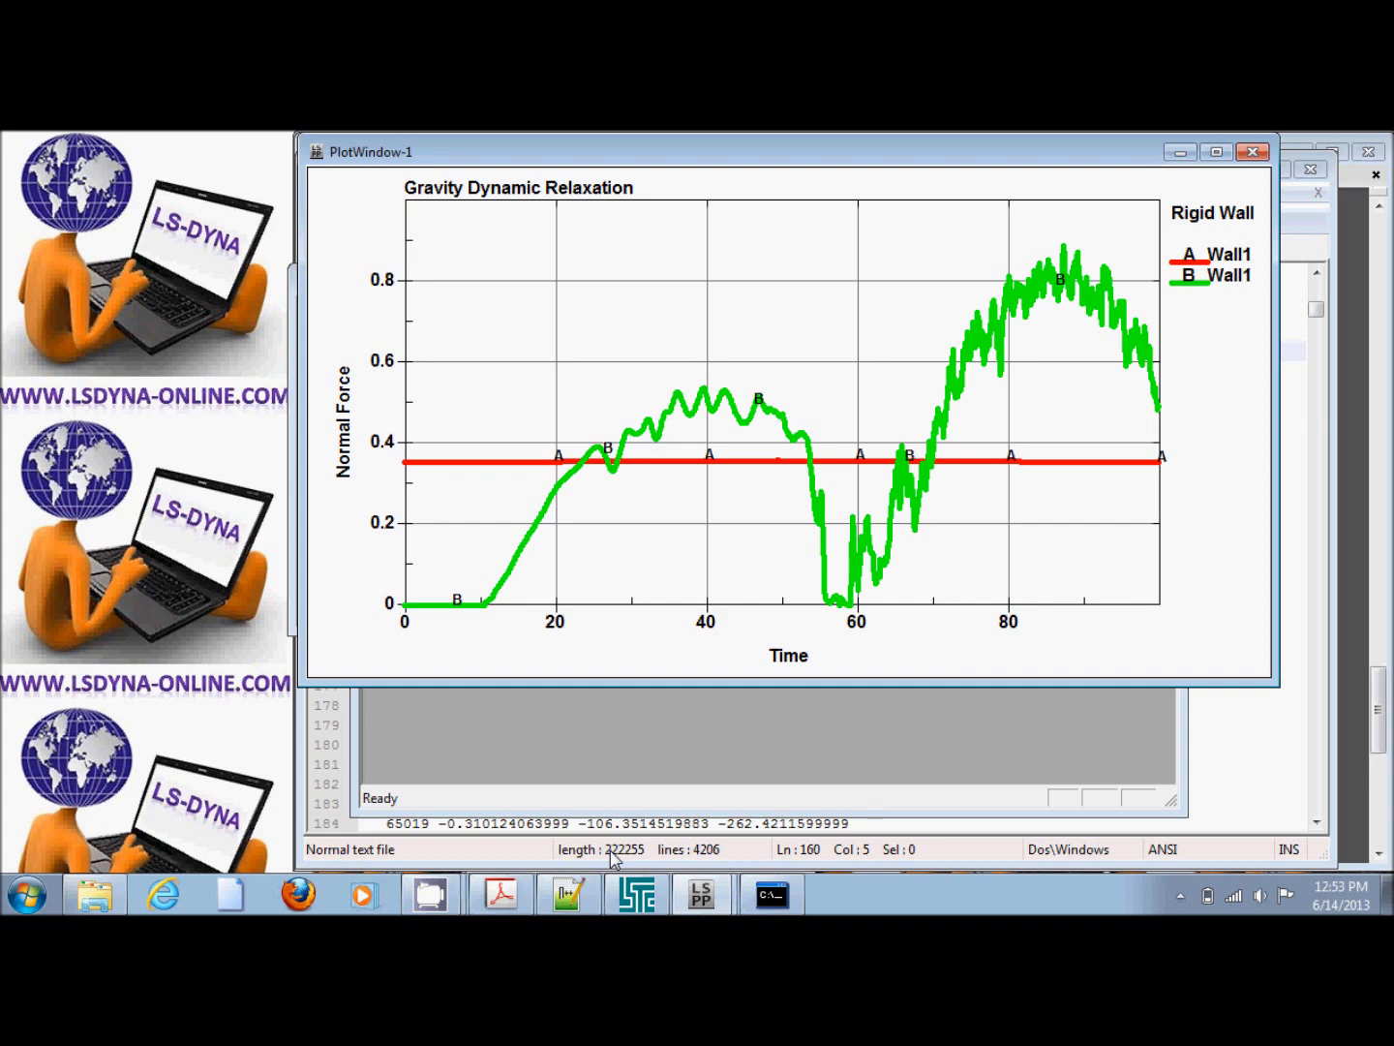
pyautogui.moveTo(456, 614)
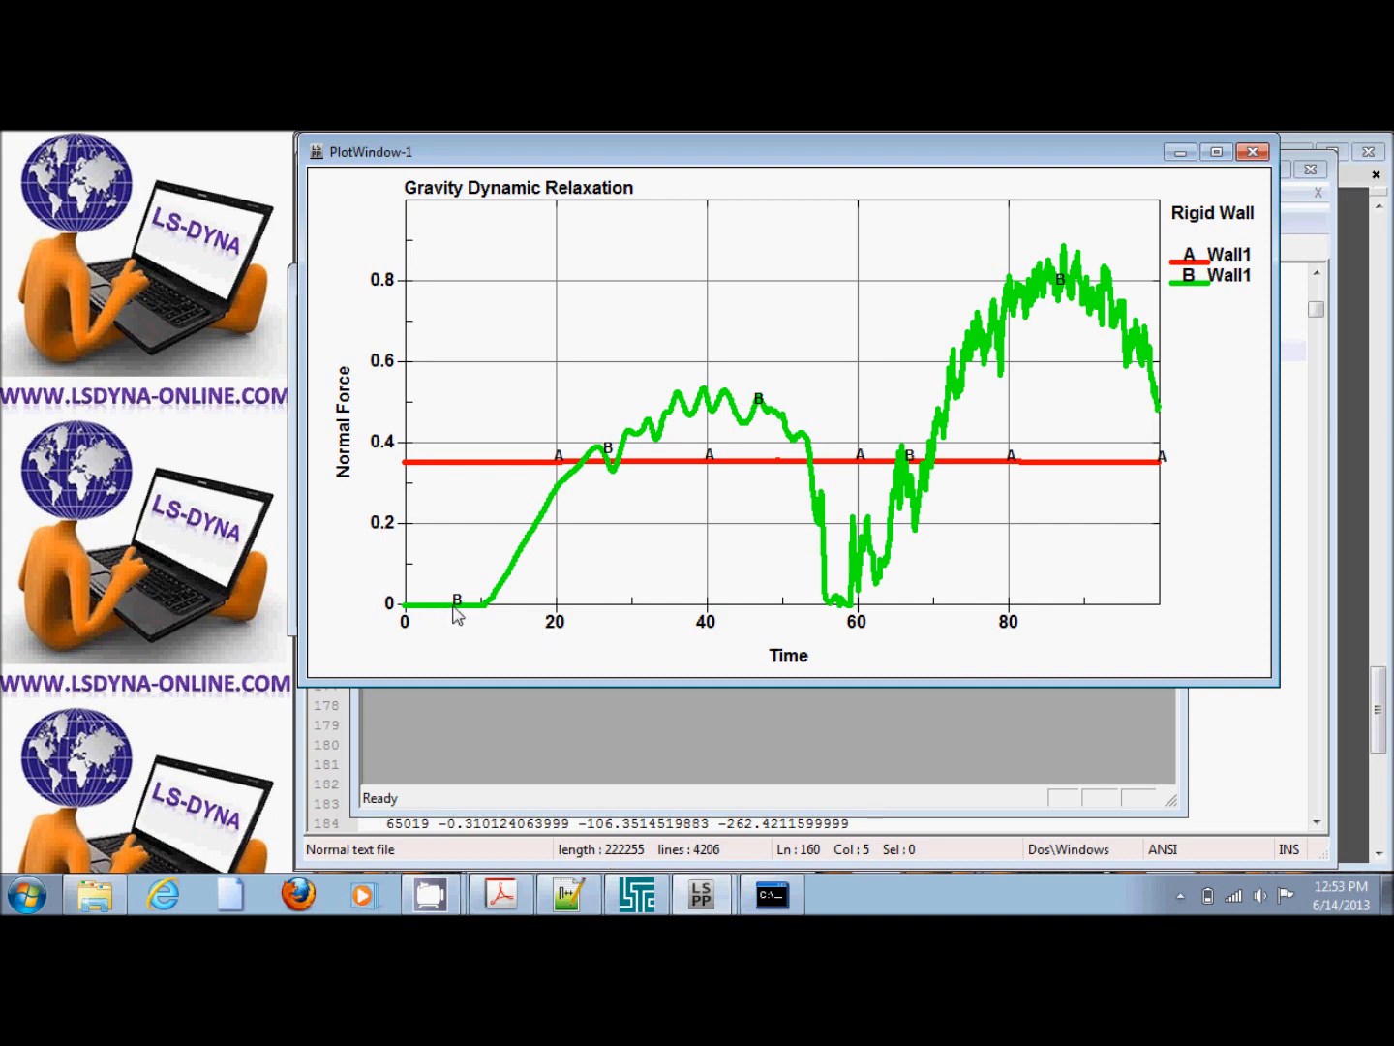
pyautogui.moveTo(816, 345)
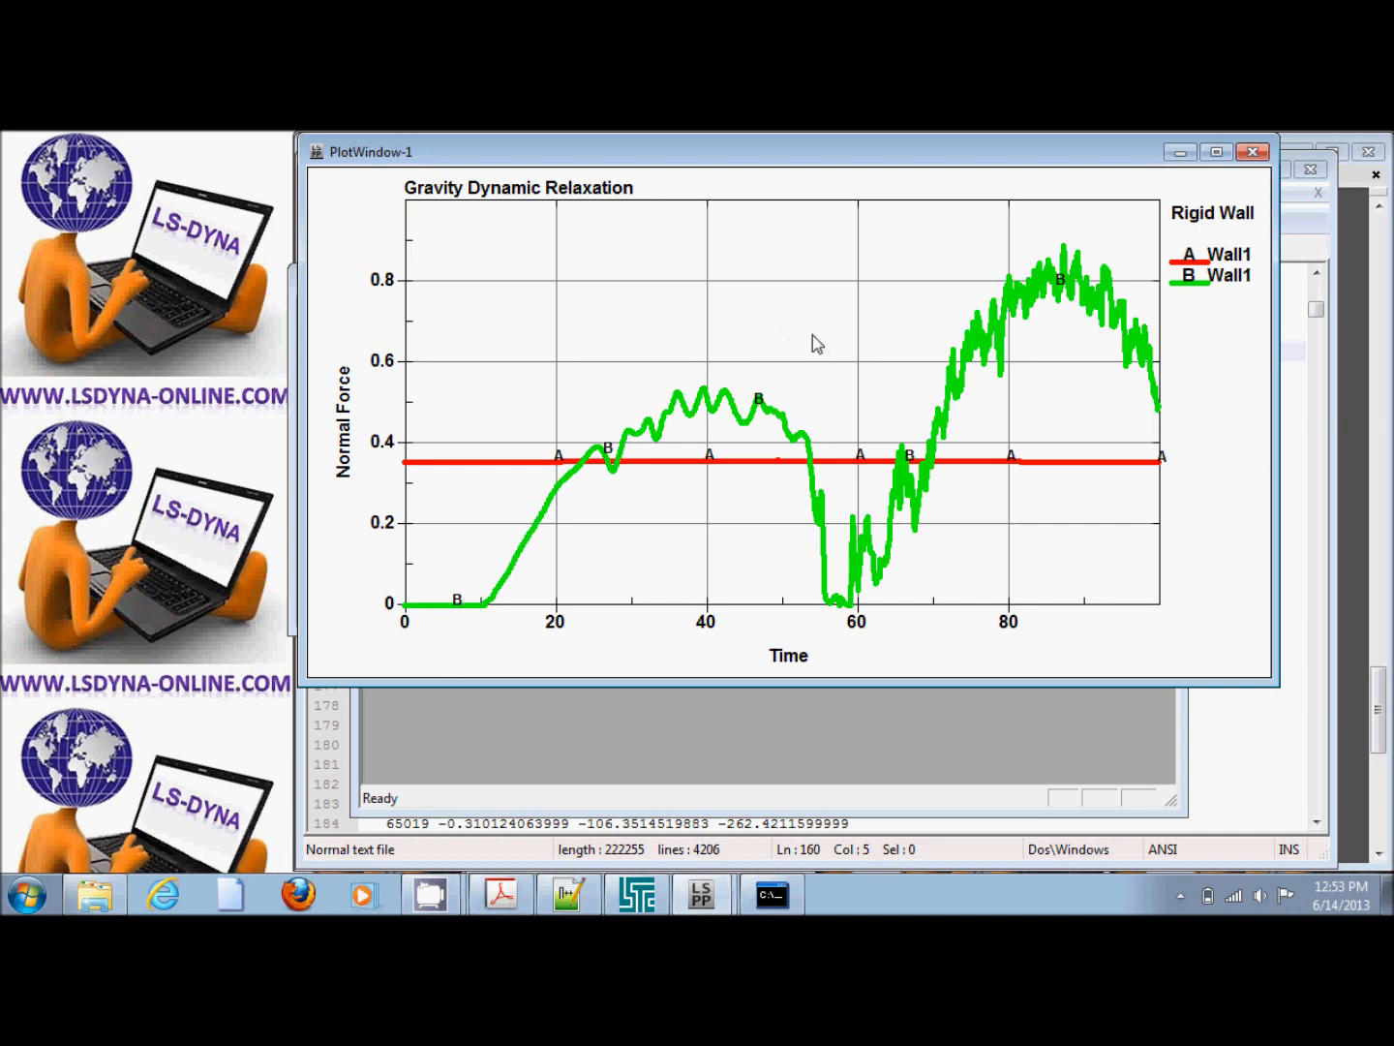
pyautogui.moveTo(908, 511)
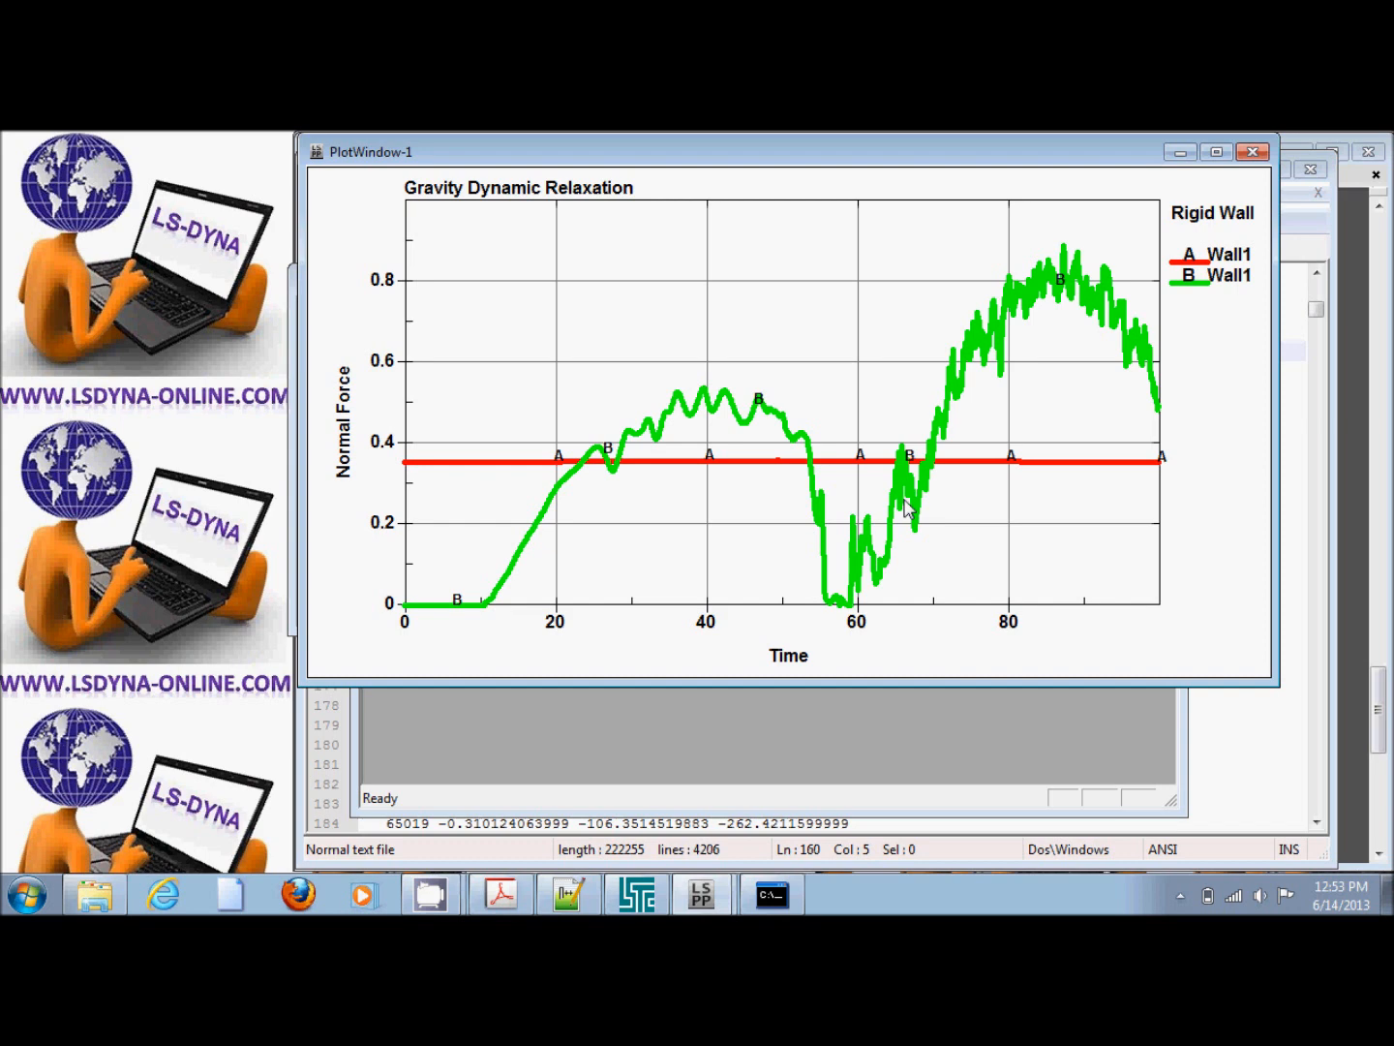
pyautogui.moveTo(566, 433)
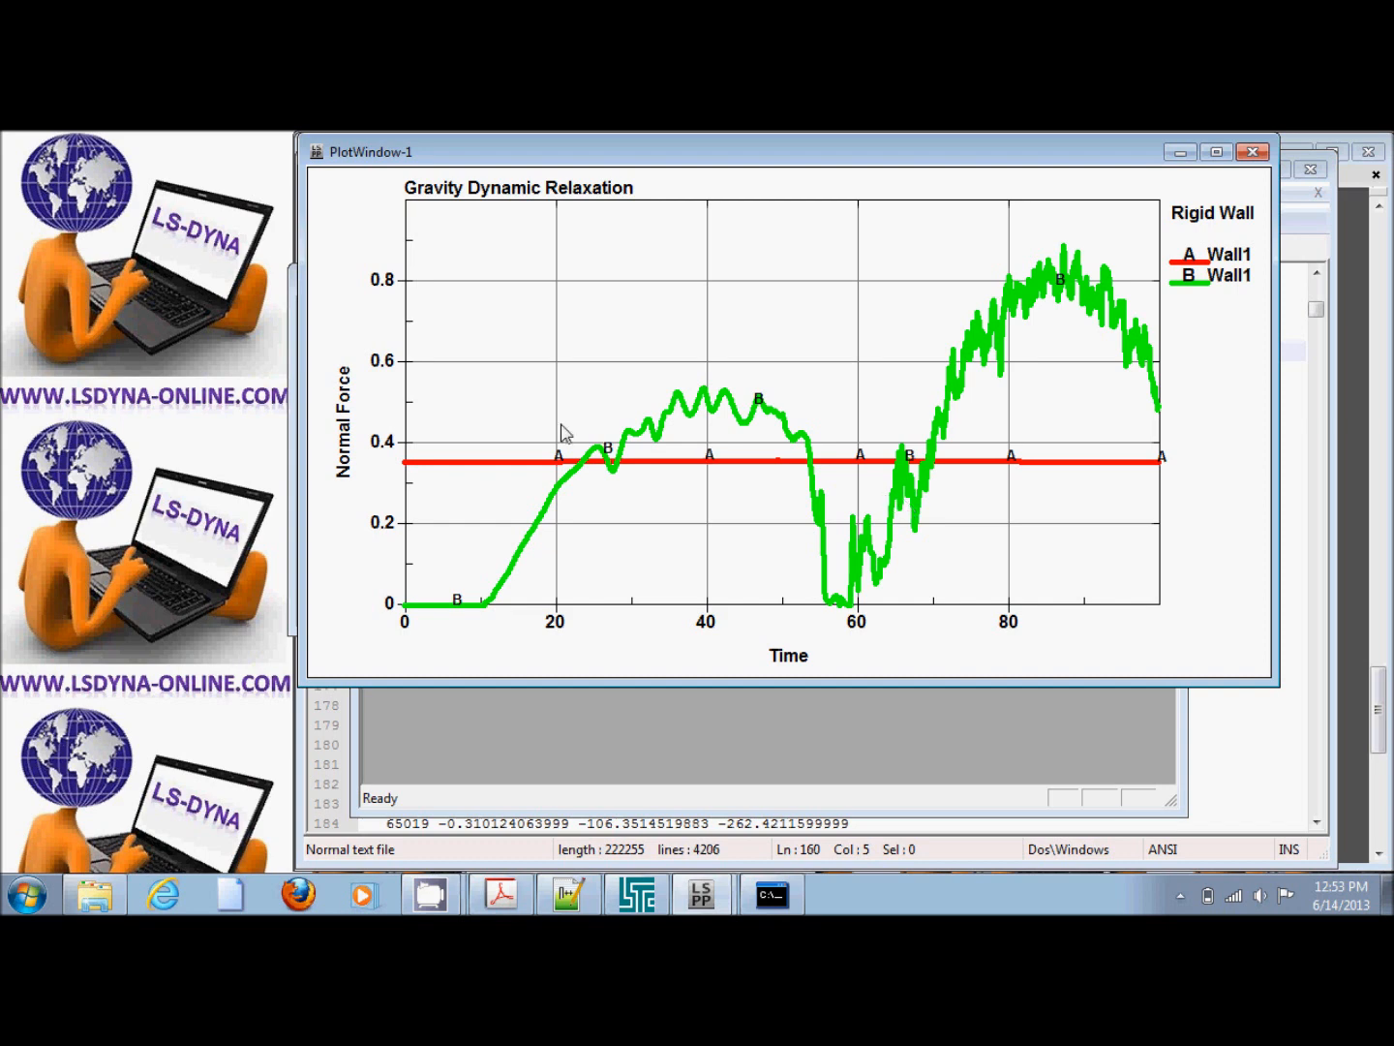
pyautogui.moveTo(523, 552)
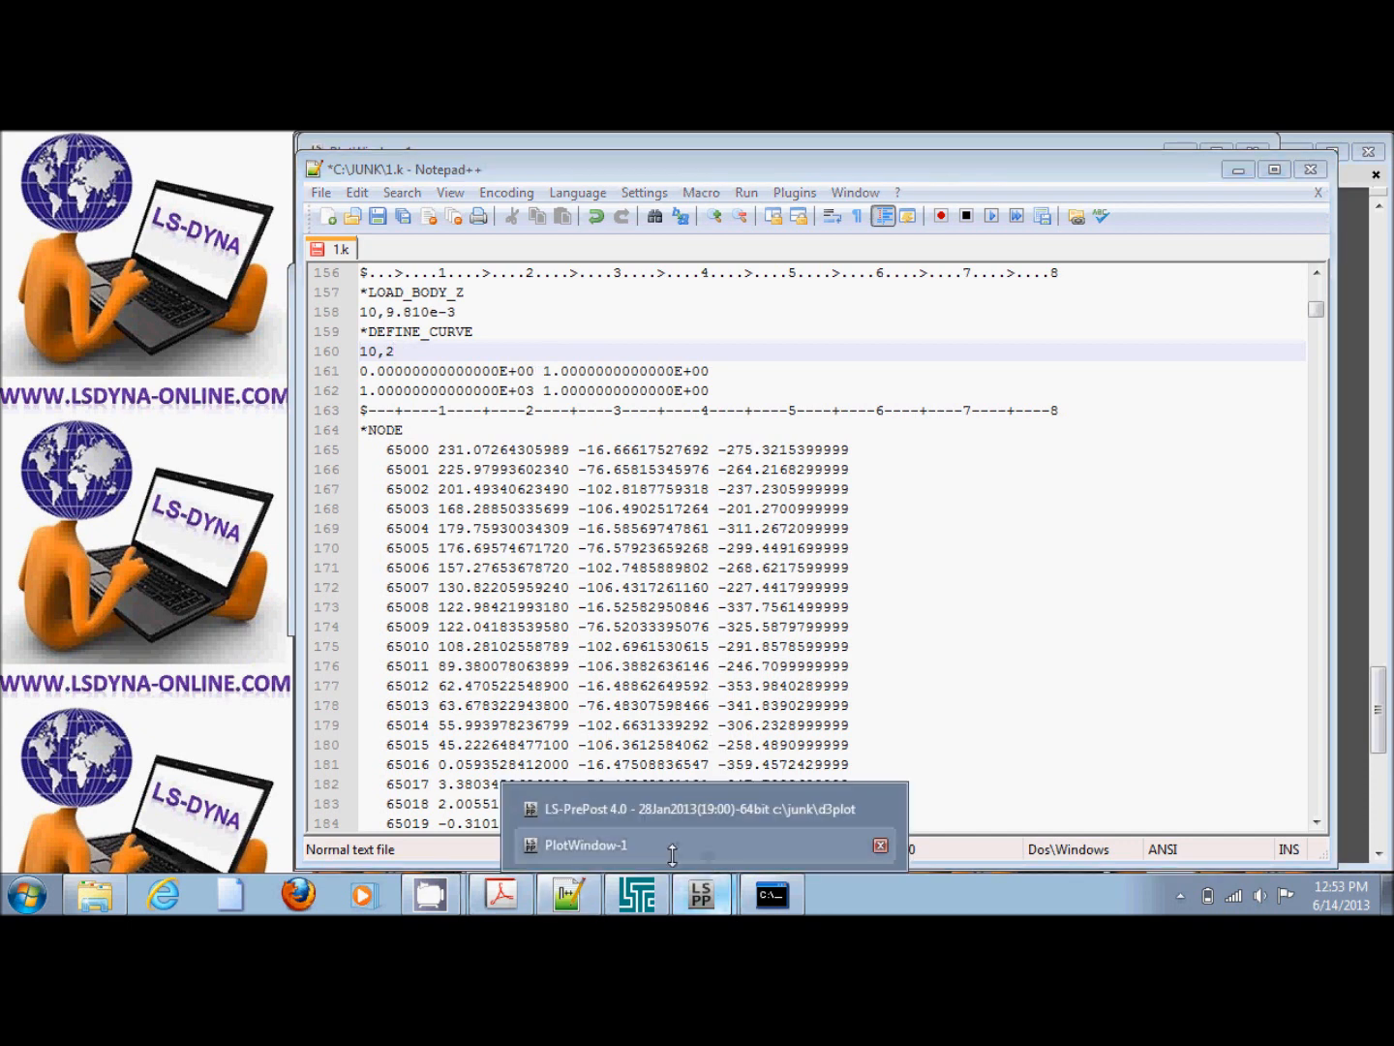
pyautogui.click(585, 845)
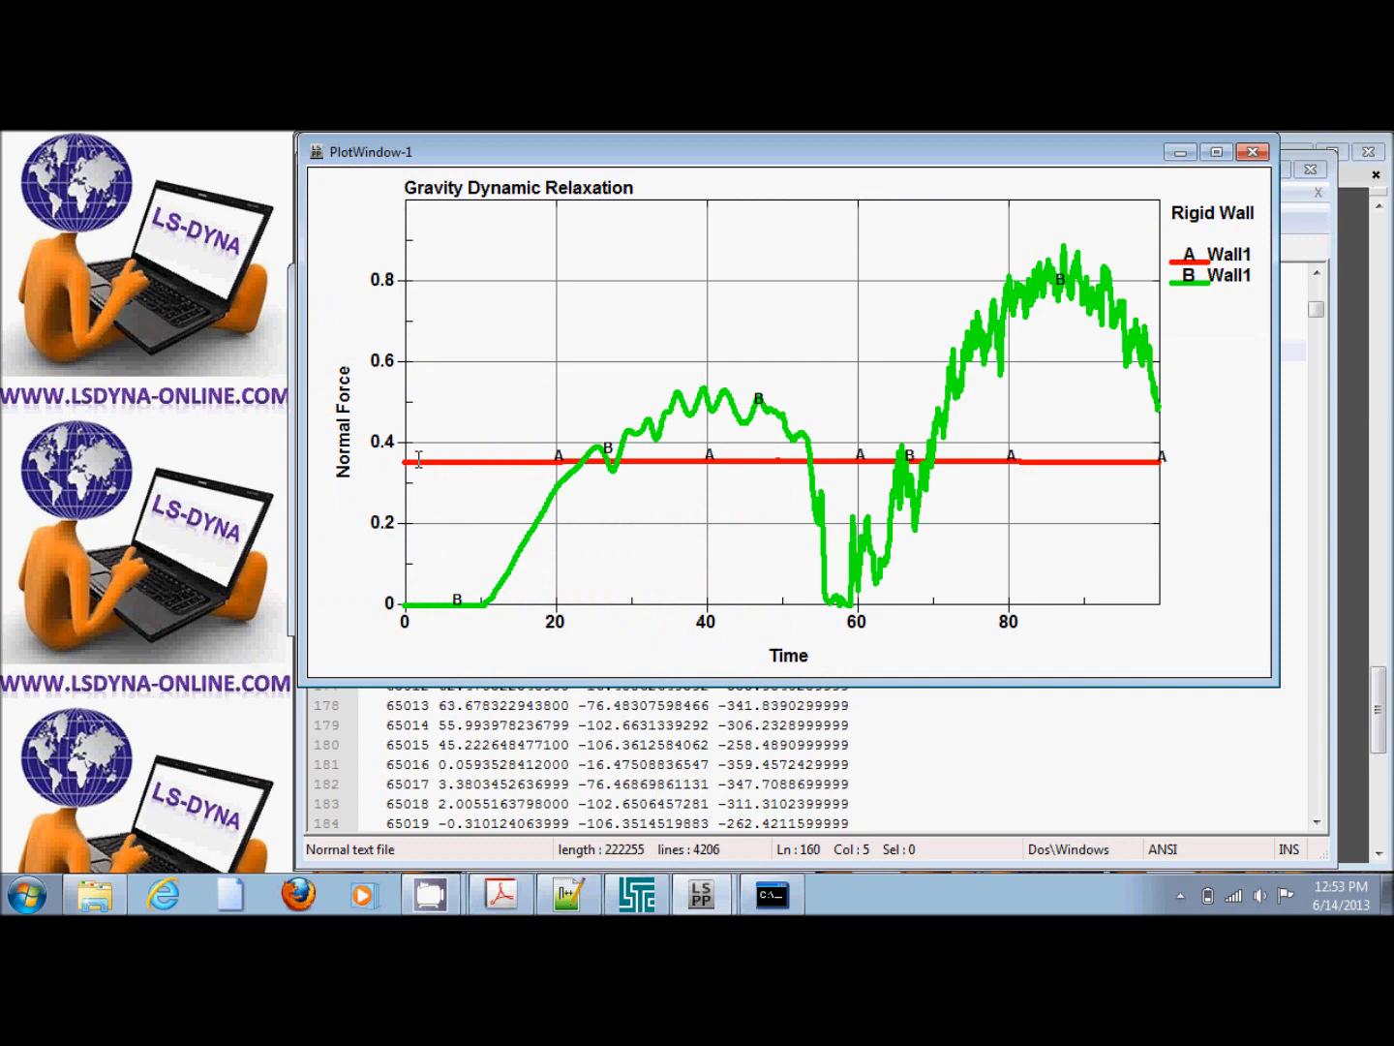